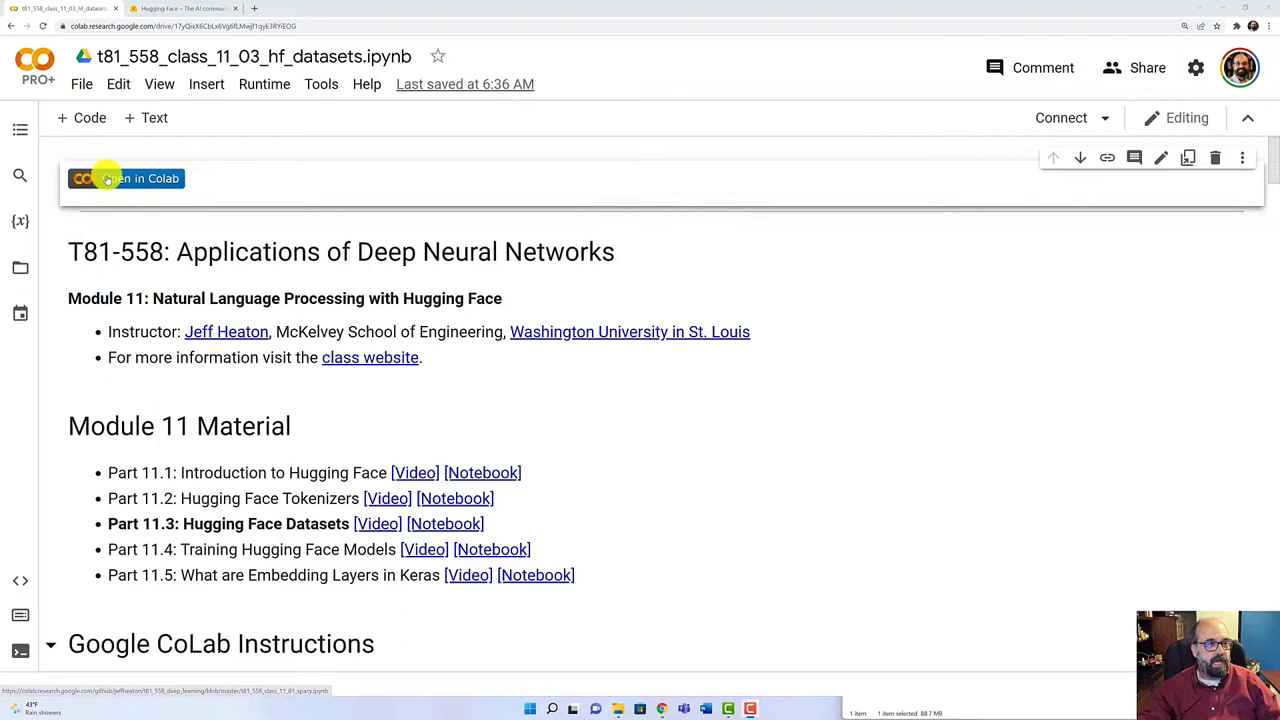
{"action": "mouse_move", "coordinate": [264, 84]}
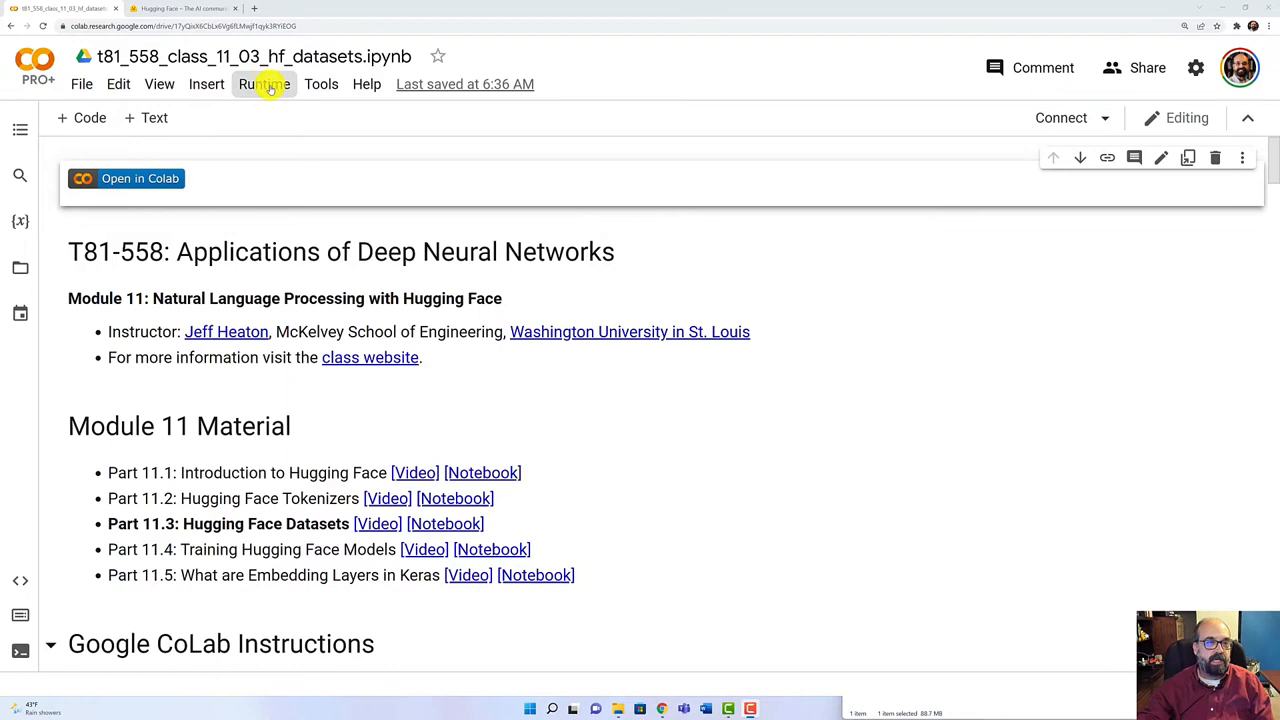
Adjust the notebook's runtime settings before moving on
{"action": "left_click", "coordinate": [264, 84]}
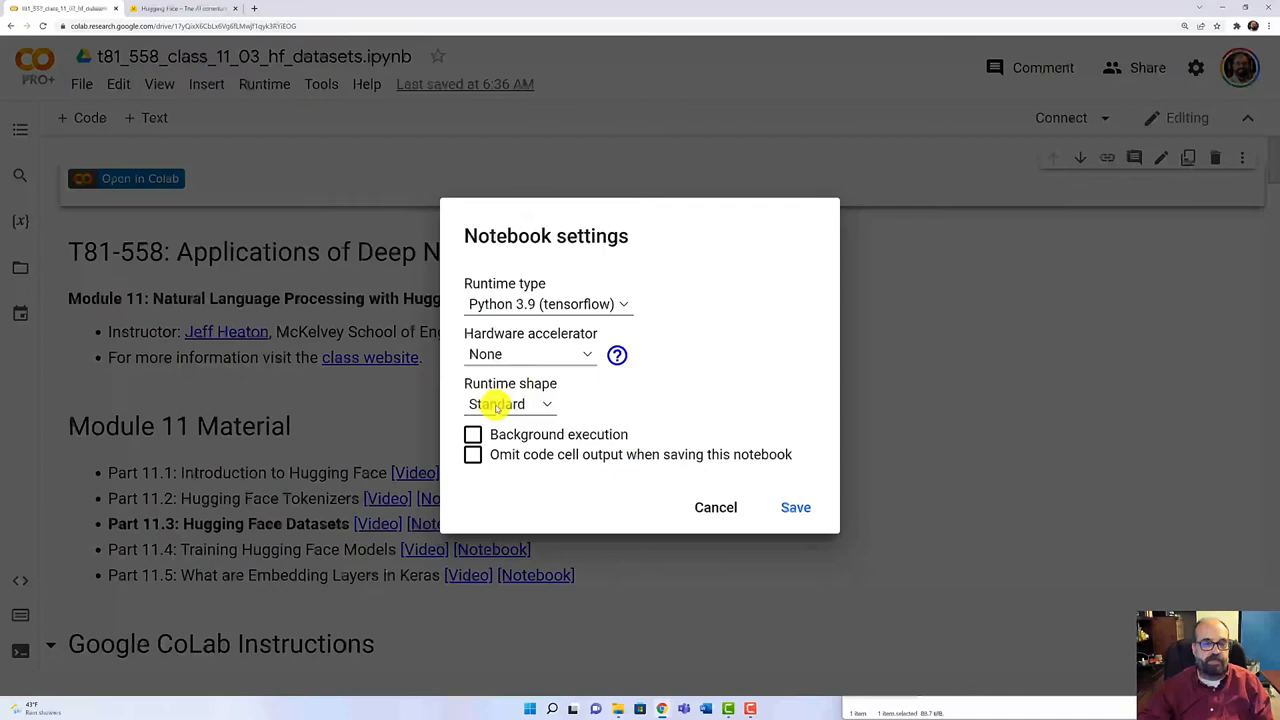
{"action": "left_click", "coordinate": [716, 508]}
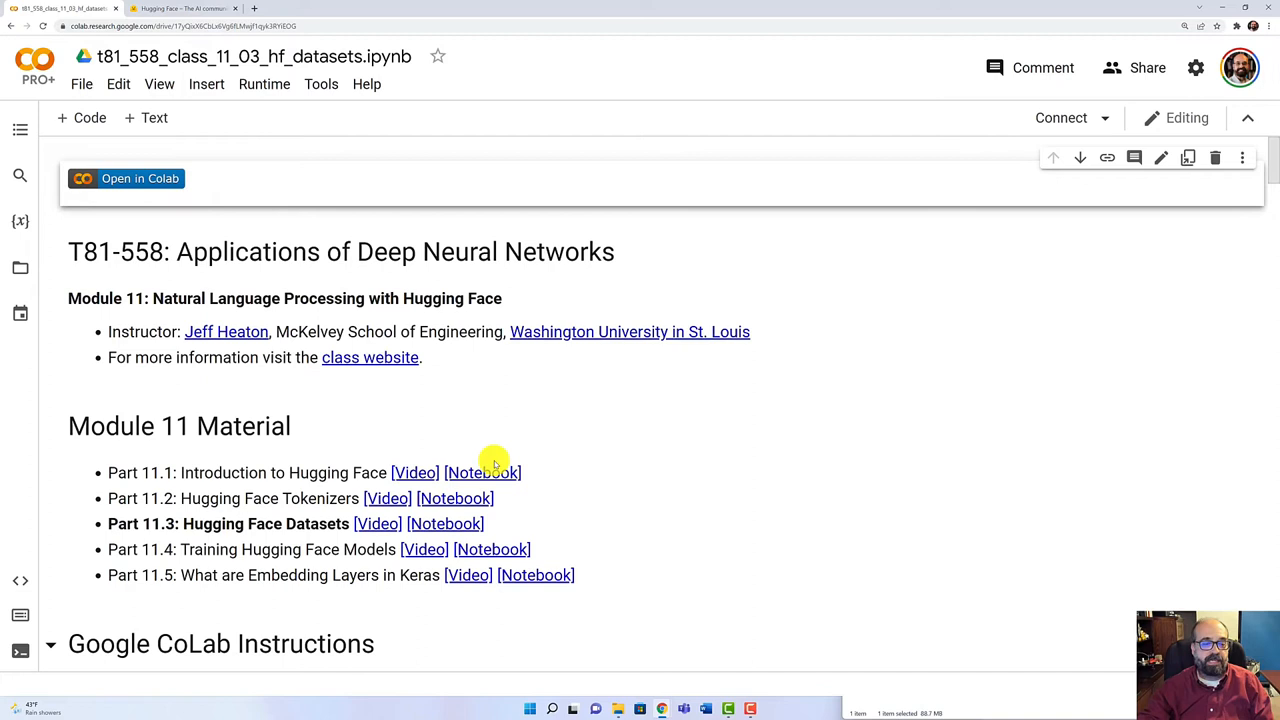
Search the Hugging Face datasets hub for 'emo' and open the emotion dataset card
{"action": "left_click", "coordinate": [180, 8]}
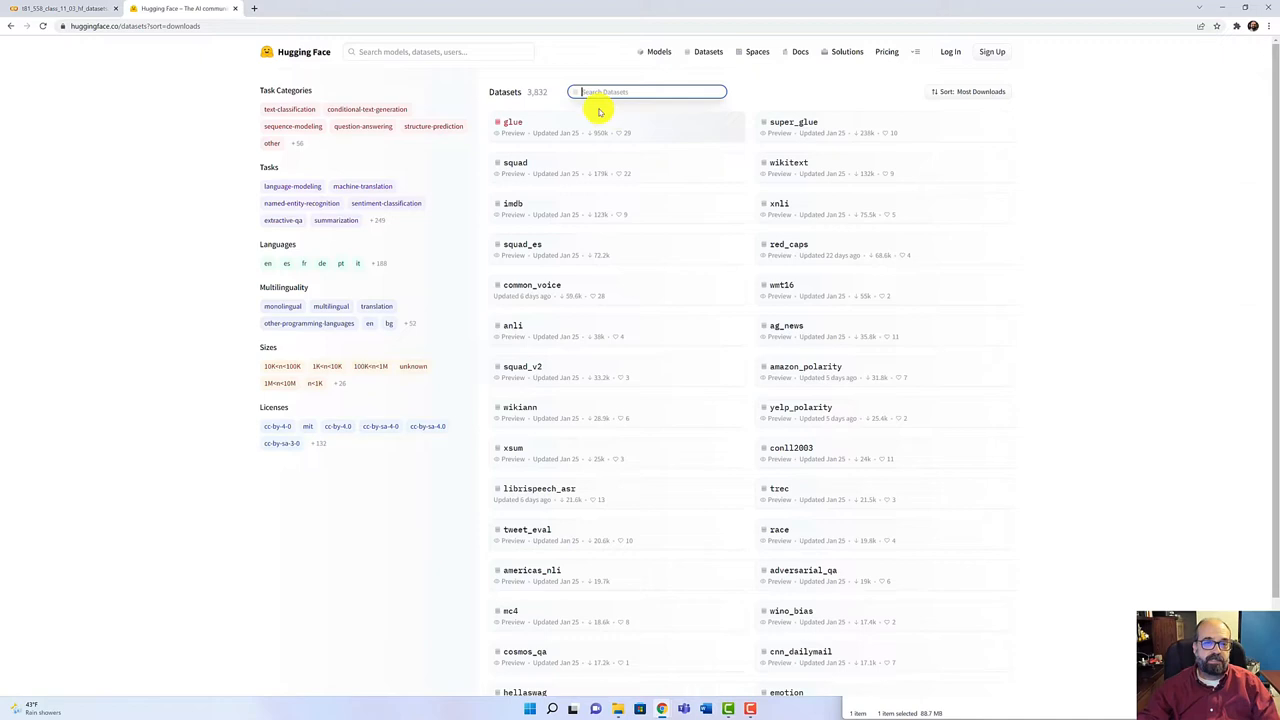
{"action": "type", "text": "emo"}
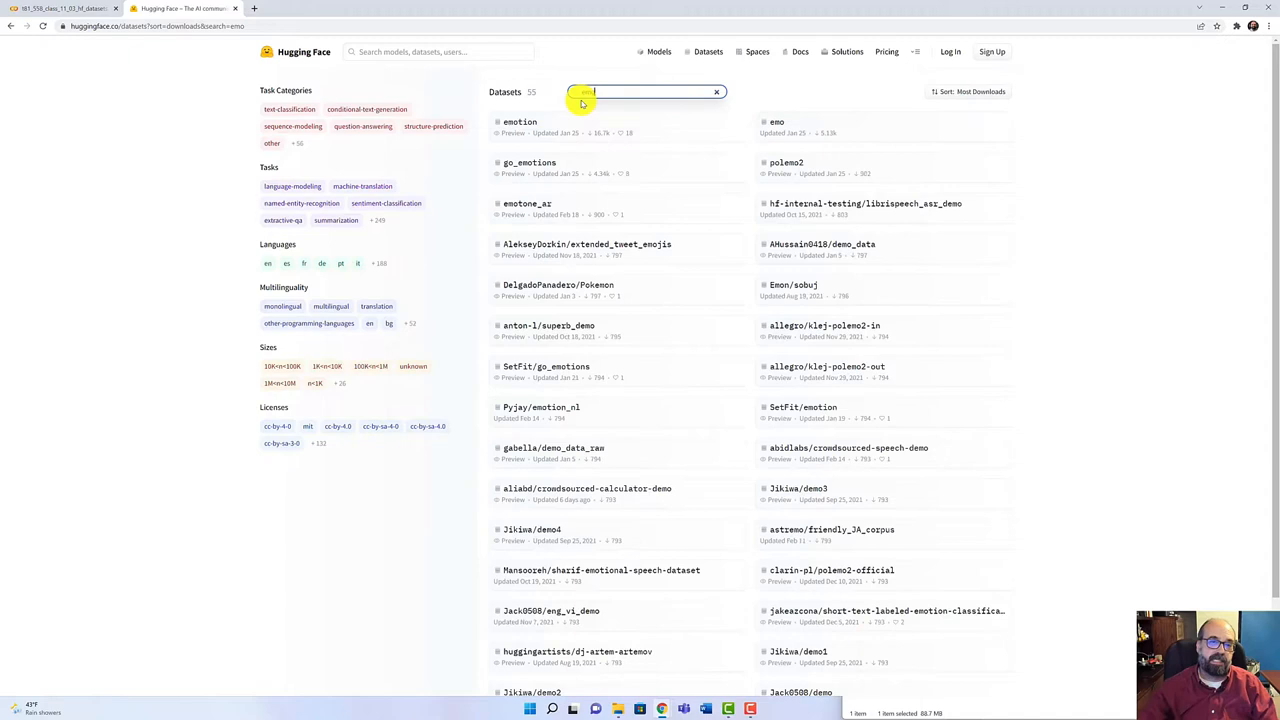
{"action": "type", "text": "emo"}
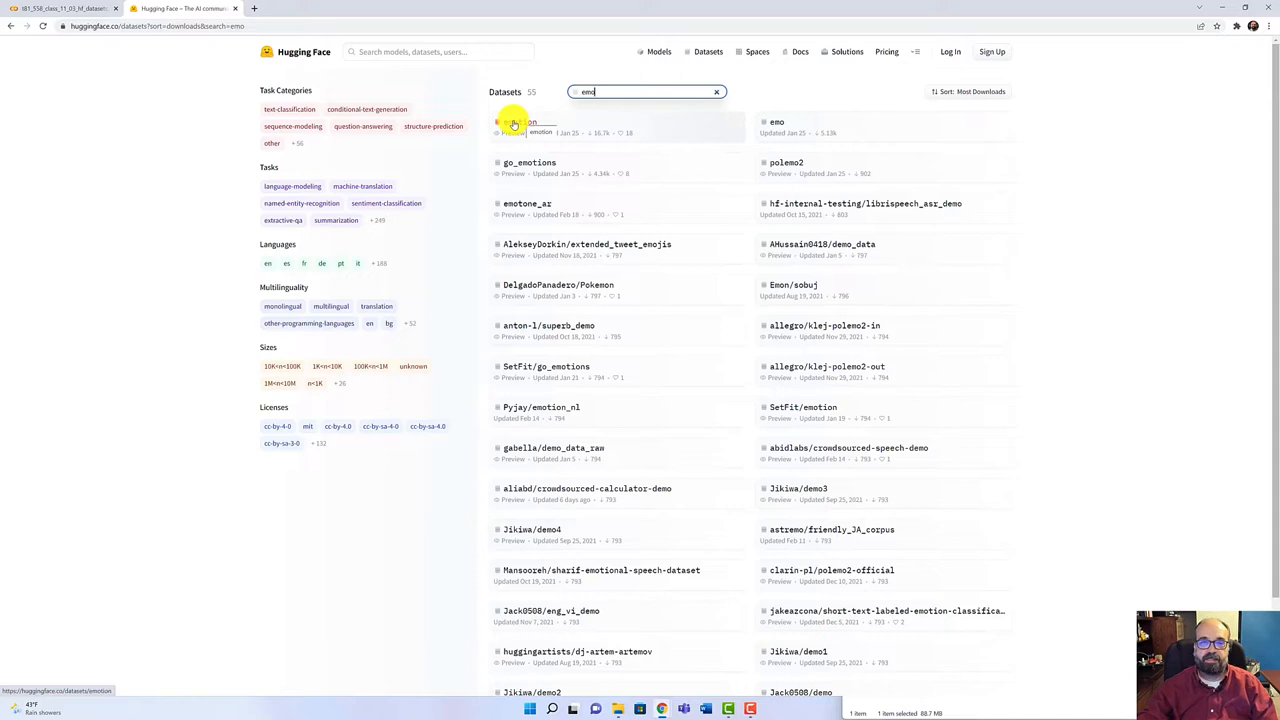
{"action": "left_click", "coordinate": [530, 122]}
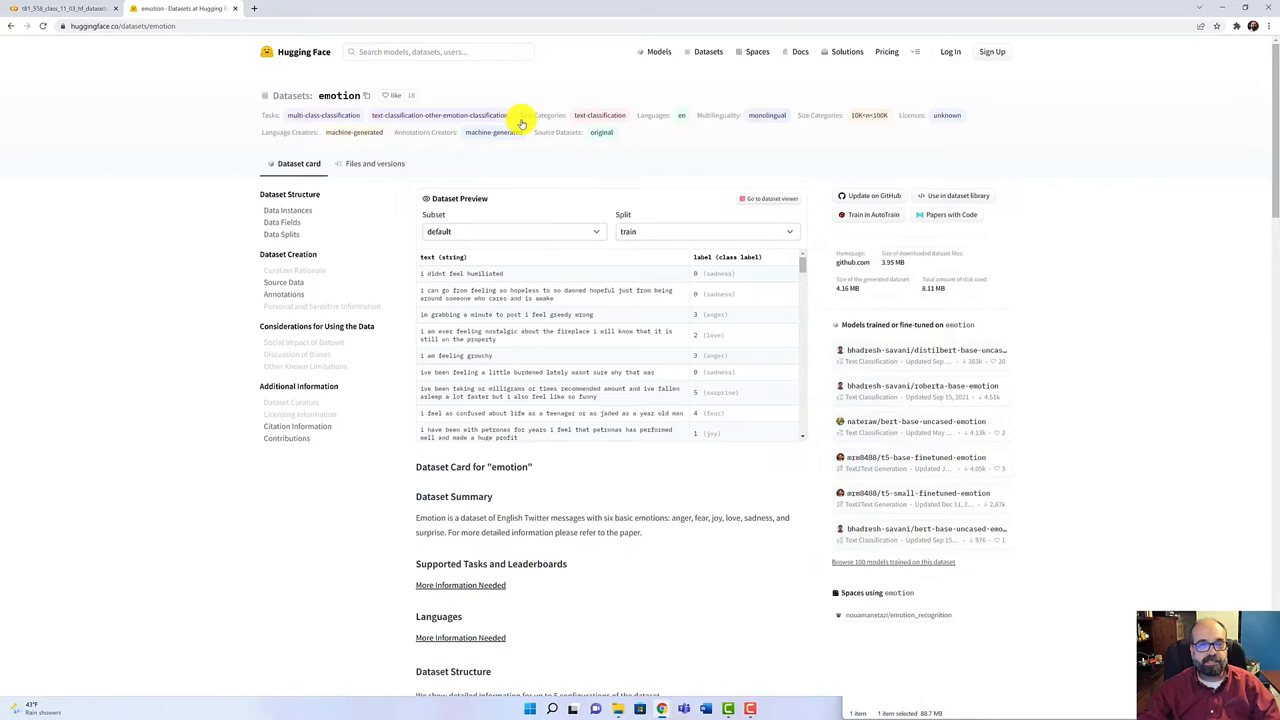
{"action": "mouse_move", "coordinate": [710, 330]}
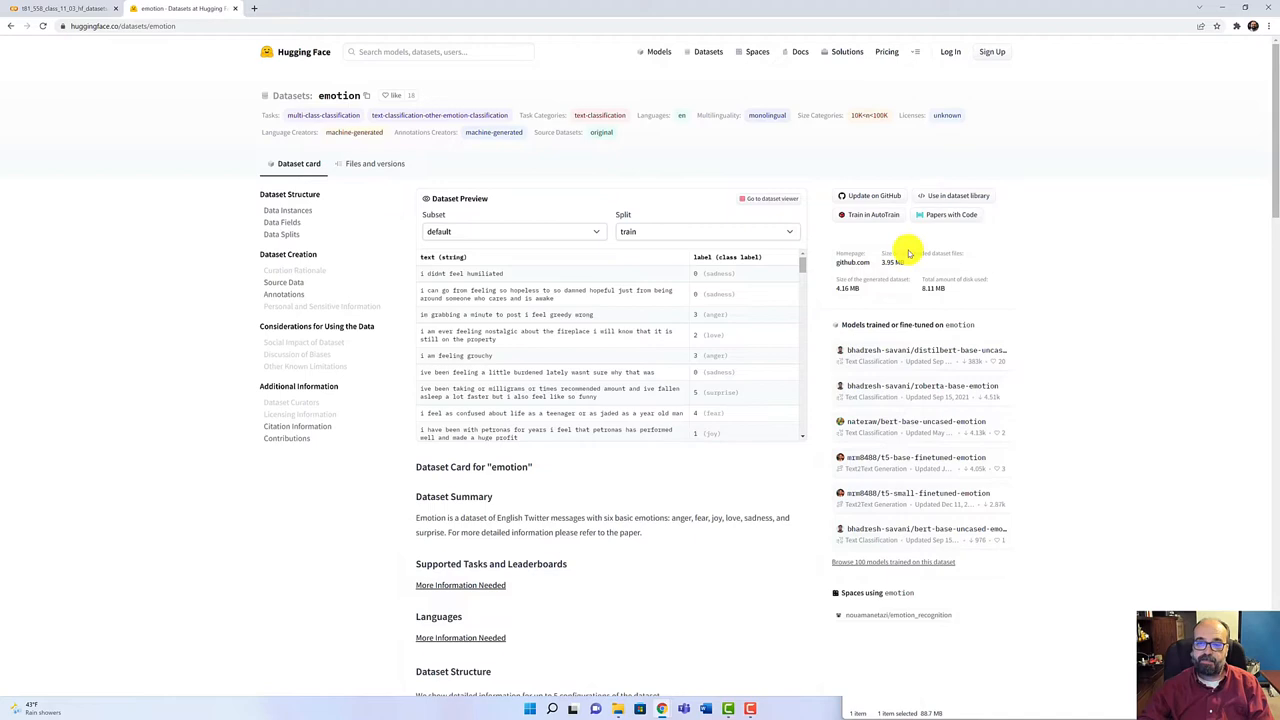
{"action": "mouse_move", "coordinate": [948, 214]}
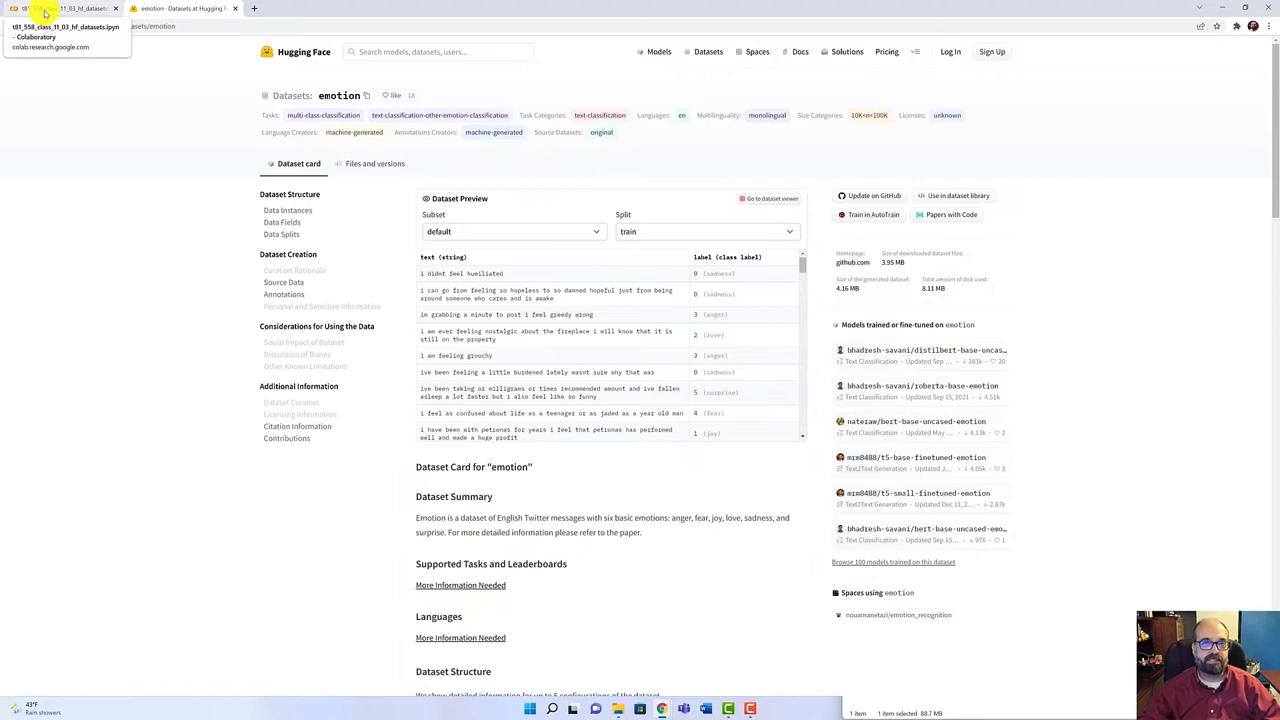
Run the TensorFlow version check, then the pip install of transformers and datasets
{"action": "left_click", "coordinate": [60, 8]}
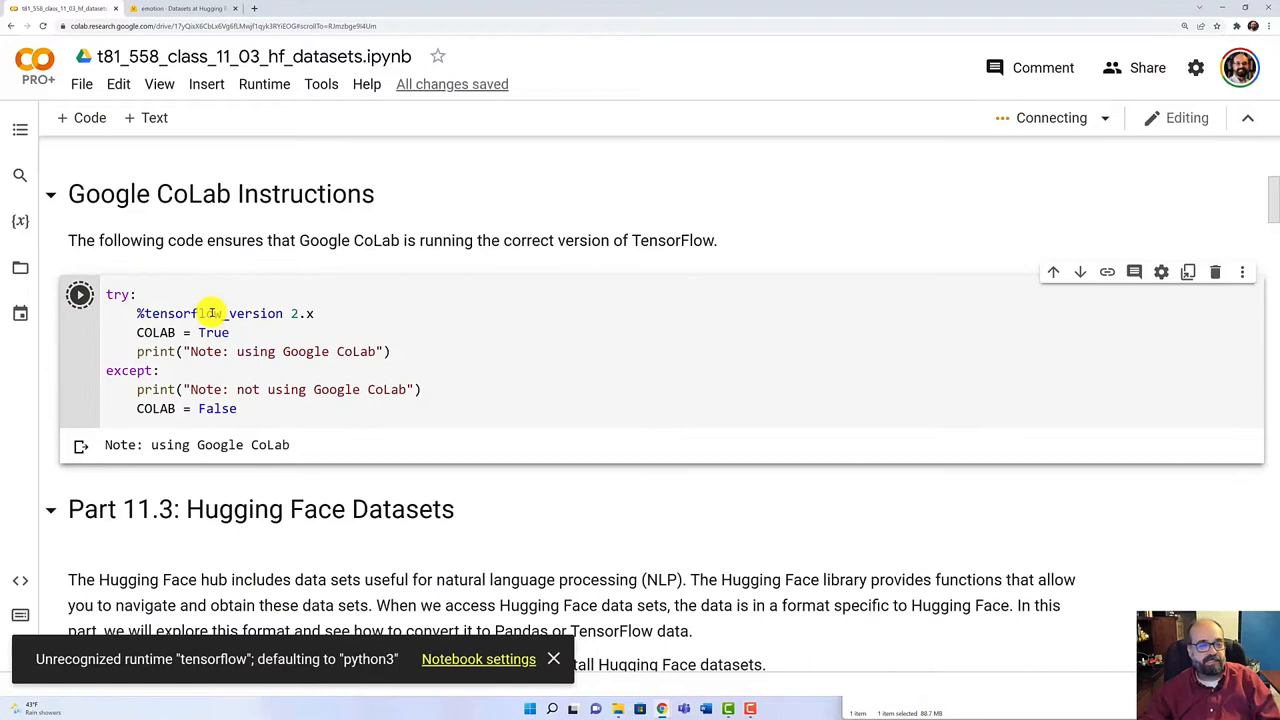
{"action": "left_click", "coordinate": [80, 294]}
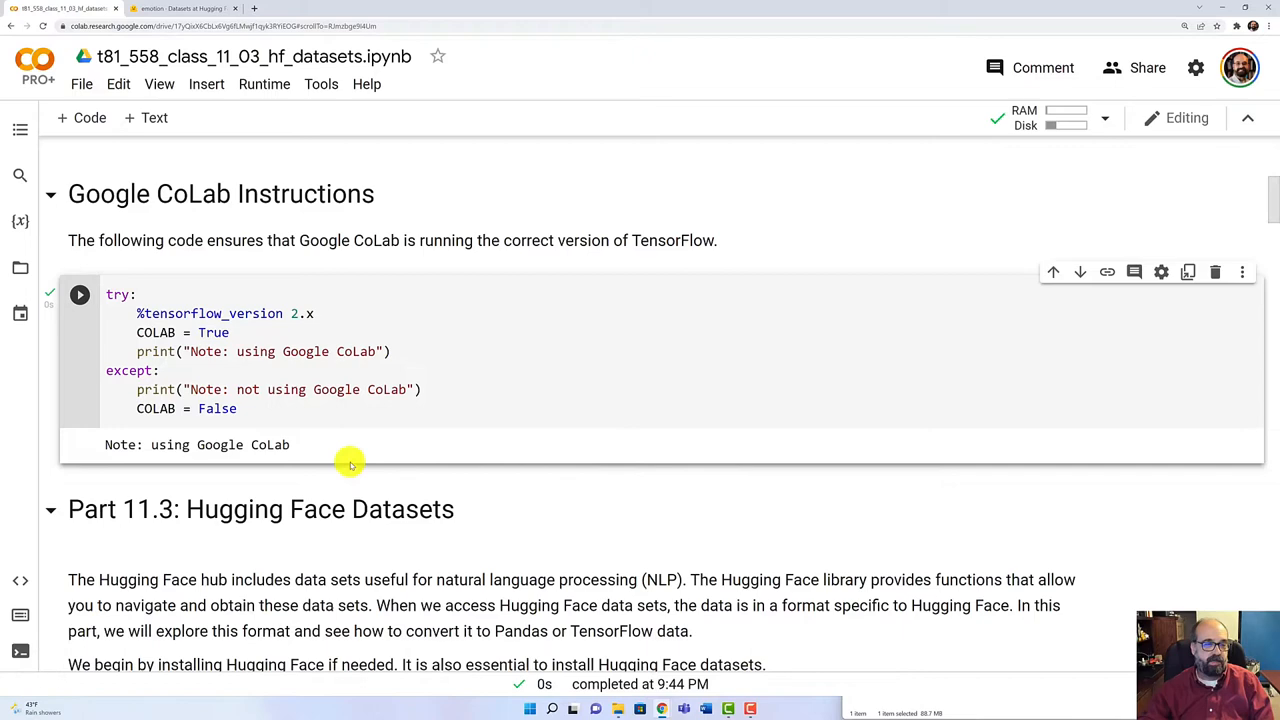
{"action": "scroll", "scroll_direction": "down", "scroll_amount": 3}
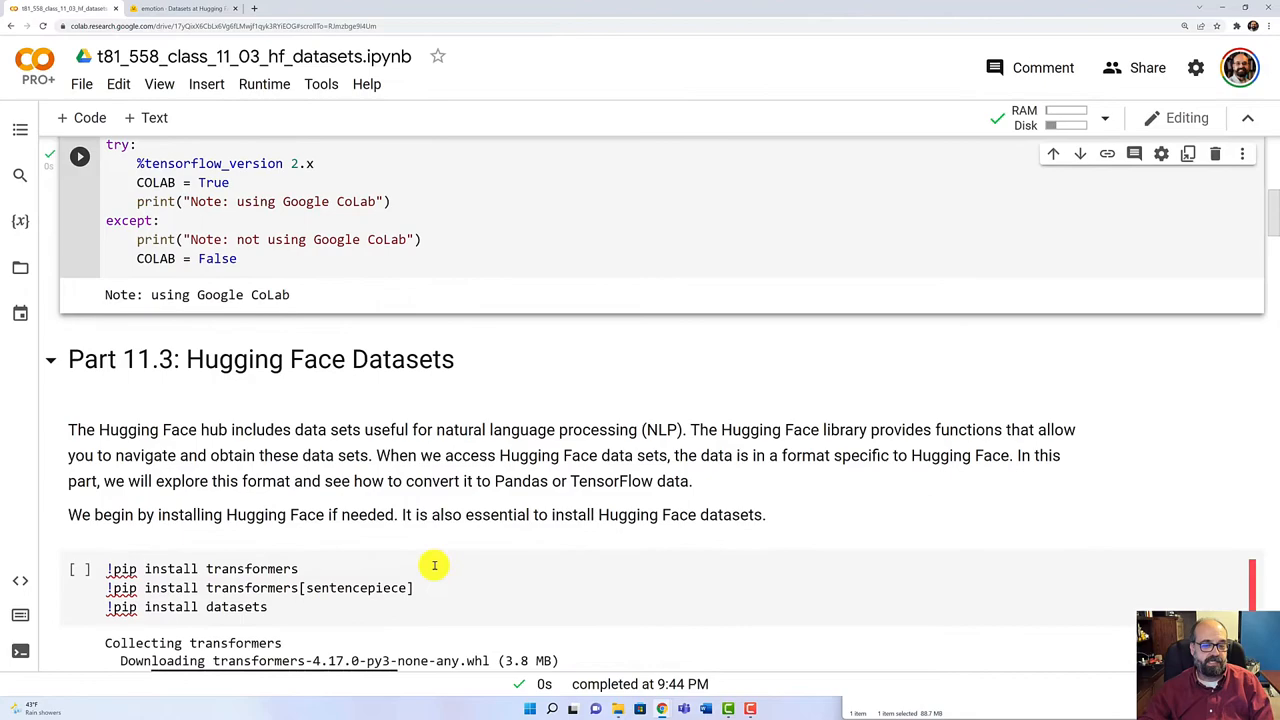
{"action": "scroll", "scroll_direction": "down", "scroll_amount": 3}
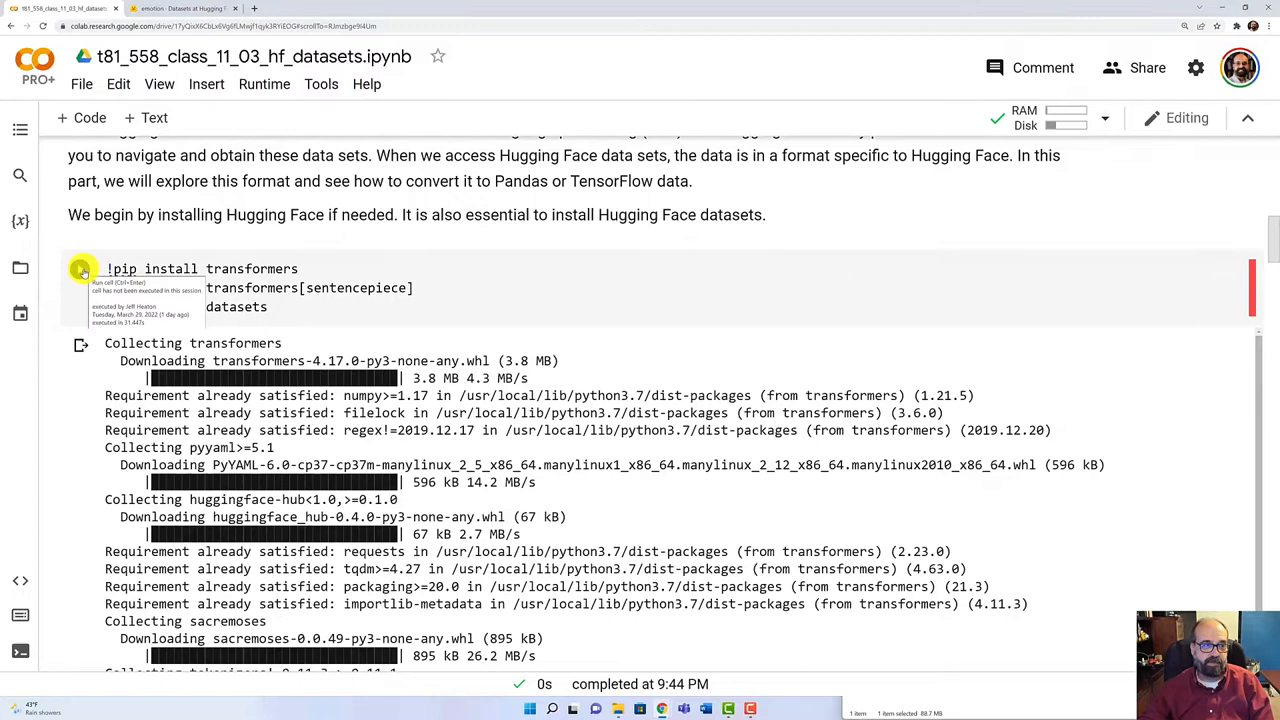
{"action": "left_click", "coordinate": [80, 268]}
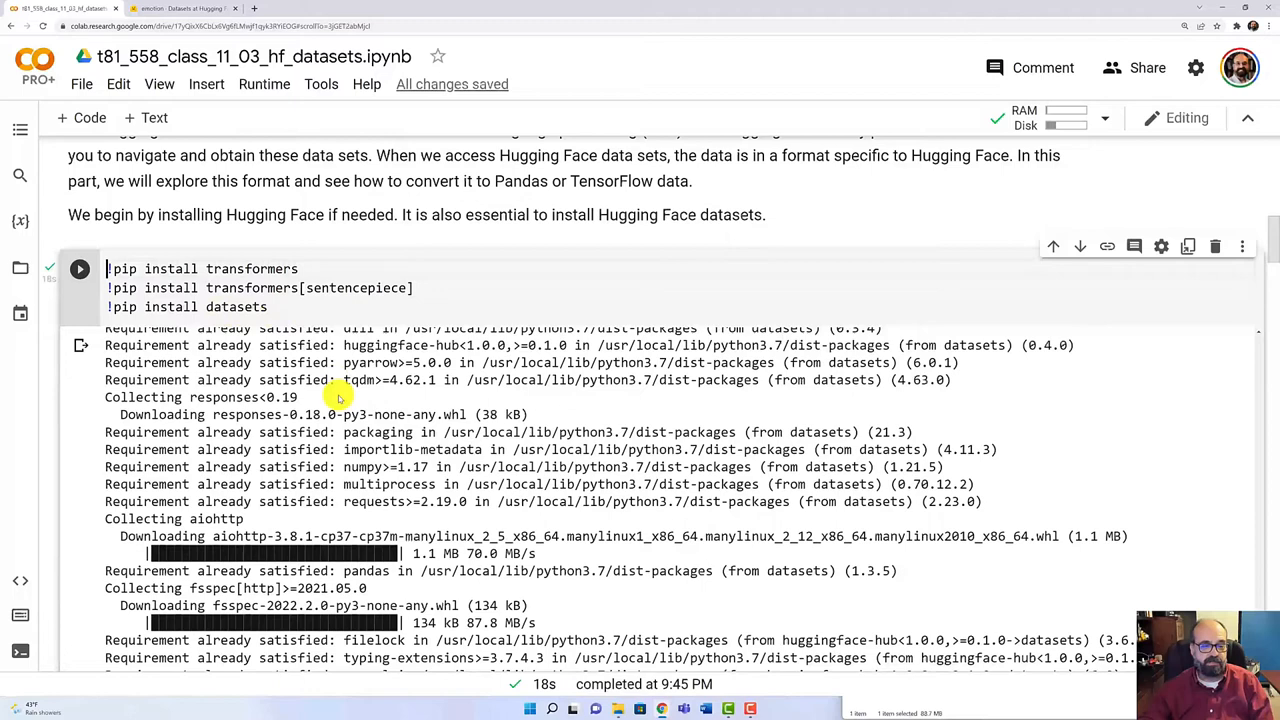
Rerun the list_datasets cell, which reports 3,832 datasets and prints the first names
{"action": "scroll", "scroll_direction": "down", "scroll_amount": 3}
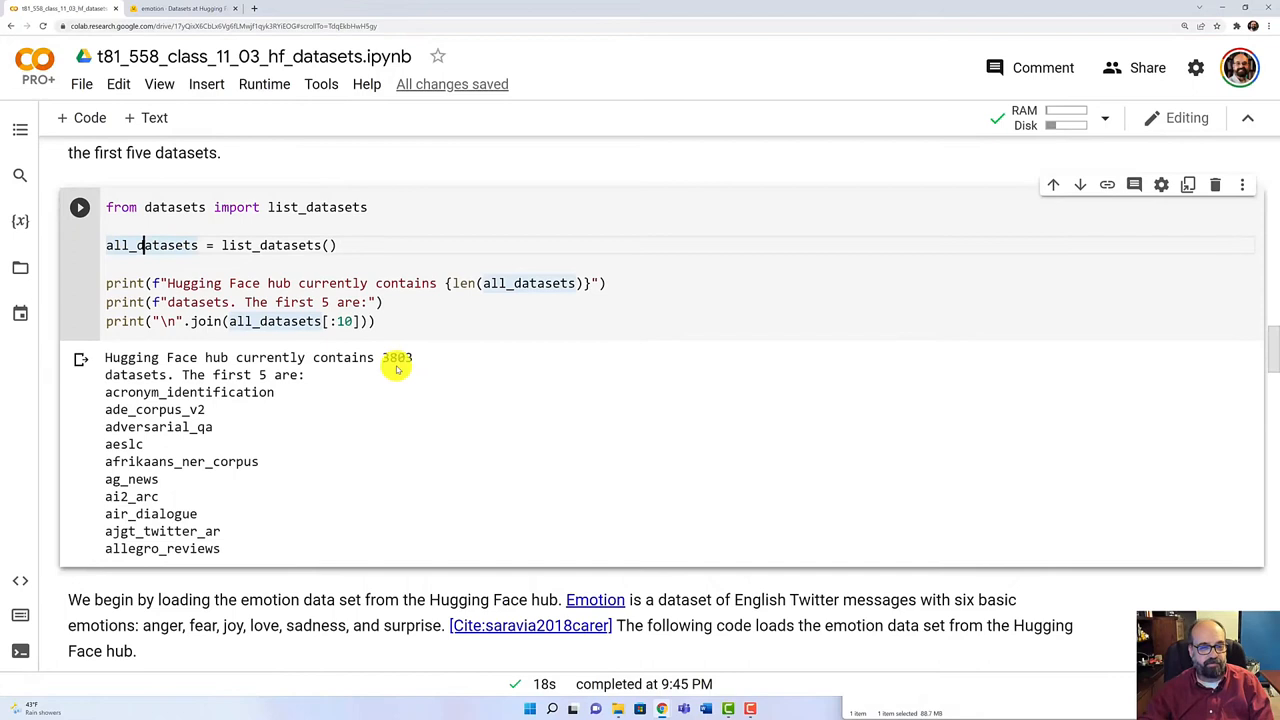
{"action": "mouse_move", "coordinate": [212, 364]}
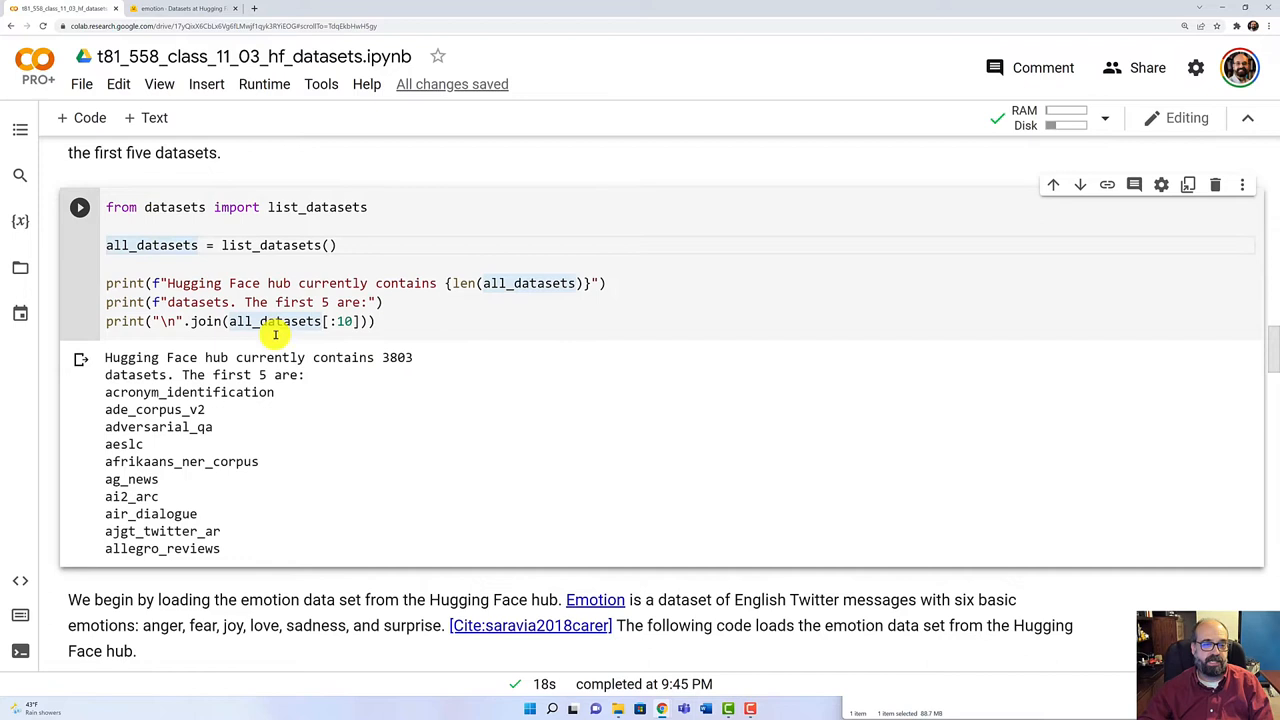
{"action": "left_click", "coordinate": [80, 206]}
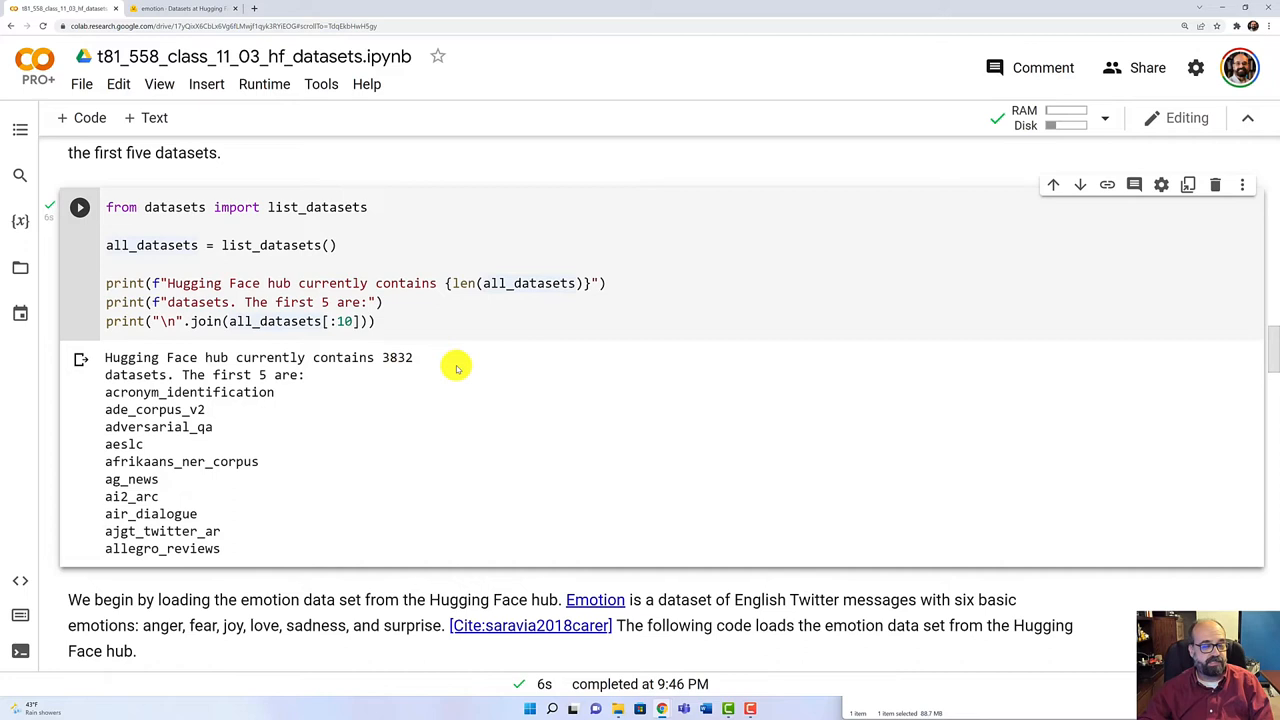
{"action": "mouse_move", "coordinate": [172, 512]}
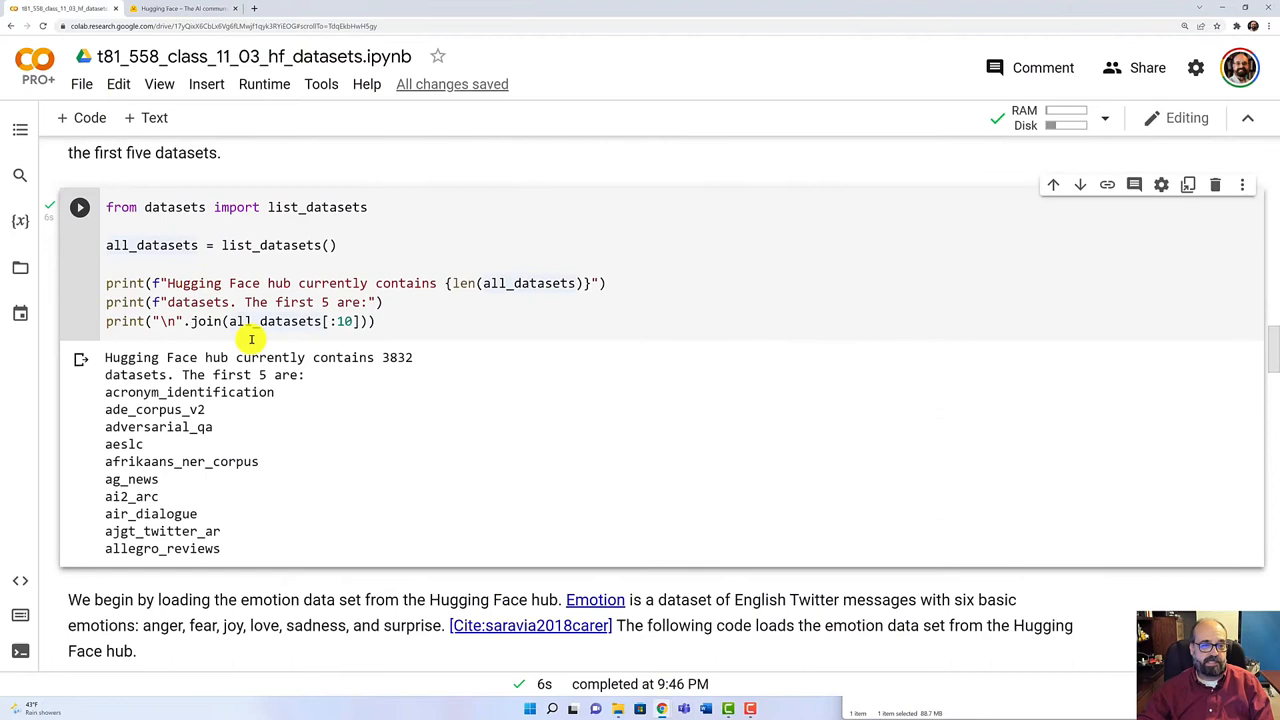
Scroll to the load_dataset('emotion') cells showing the 16,000/2,000/2,000 train, validation and test splits
{"action": "scroll", "scroll_direction": "up", "scroll_amount": 3}
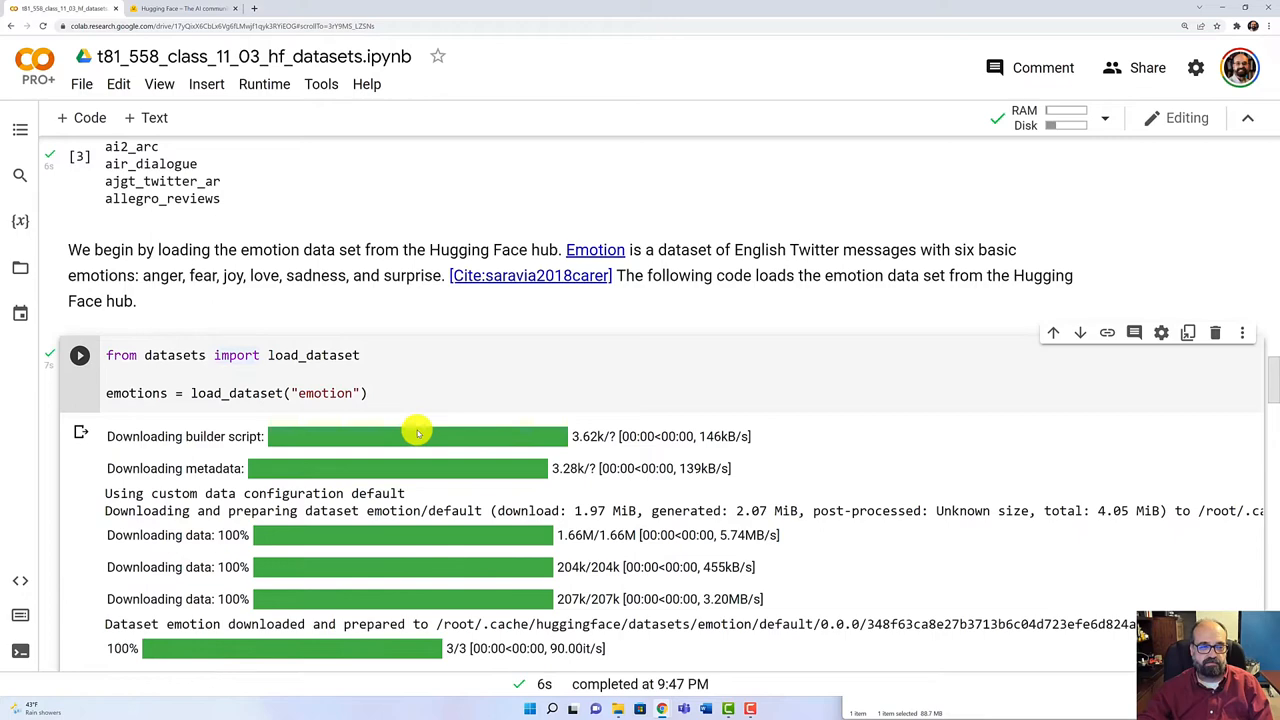
{"action": "scroll", "scroll_direction": "down", "scroll_amount": 3}
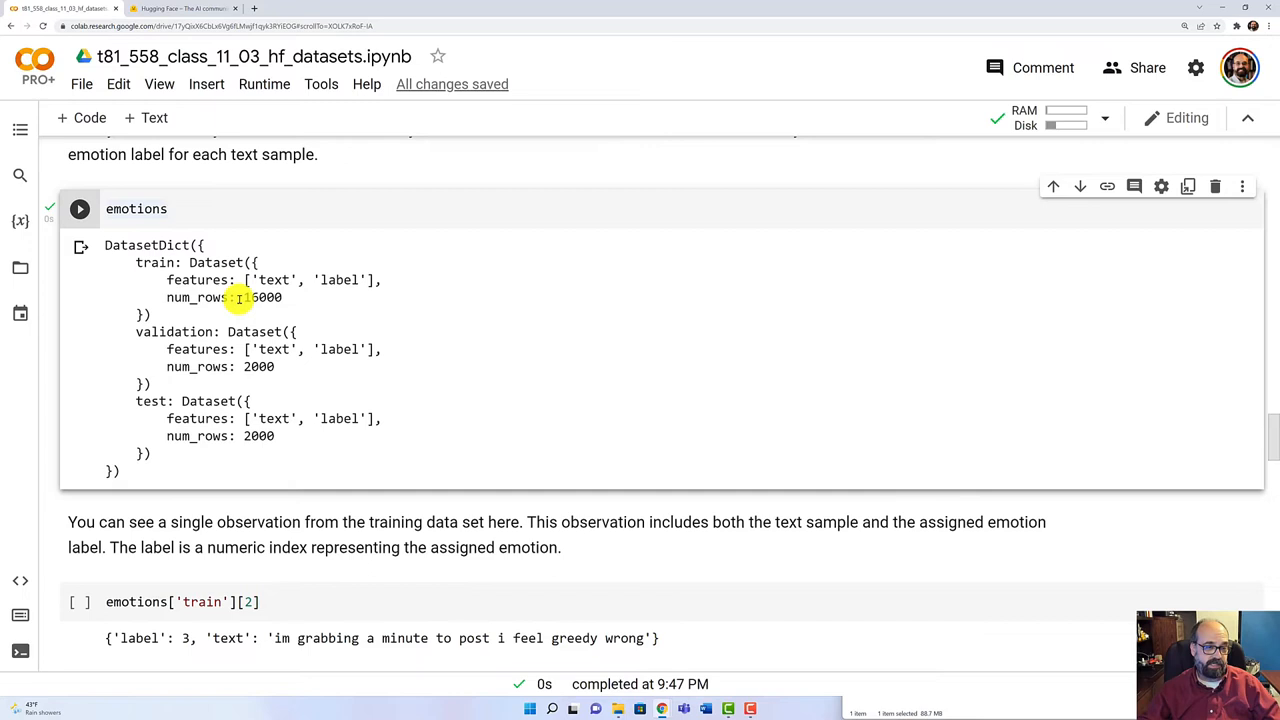
Scroll to the training sample, the six label names and the pandas table of the first five rows
{"action": "scroll", "scroll_direction": "down", "scroll_amount": 3}
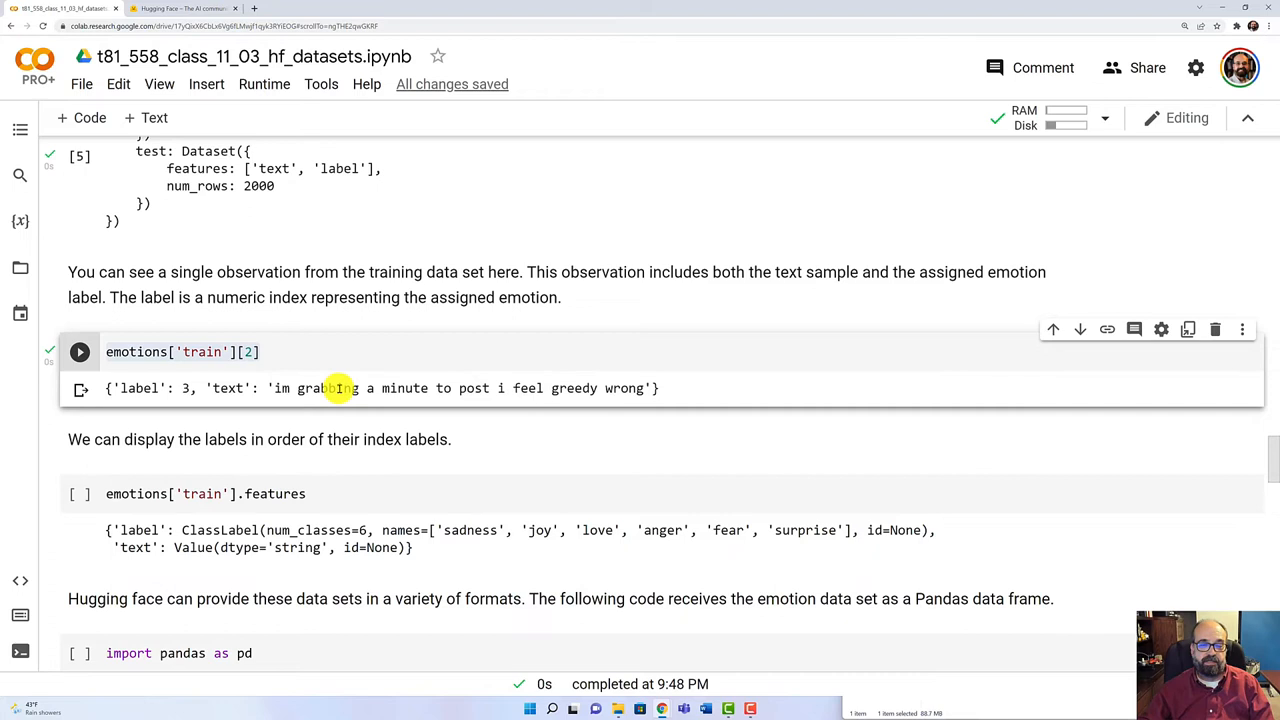
{"action": "mouse_move", "coordinate": [400, 458]}
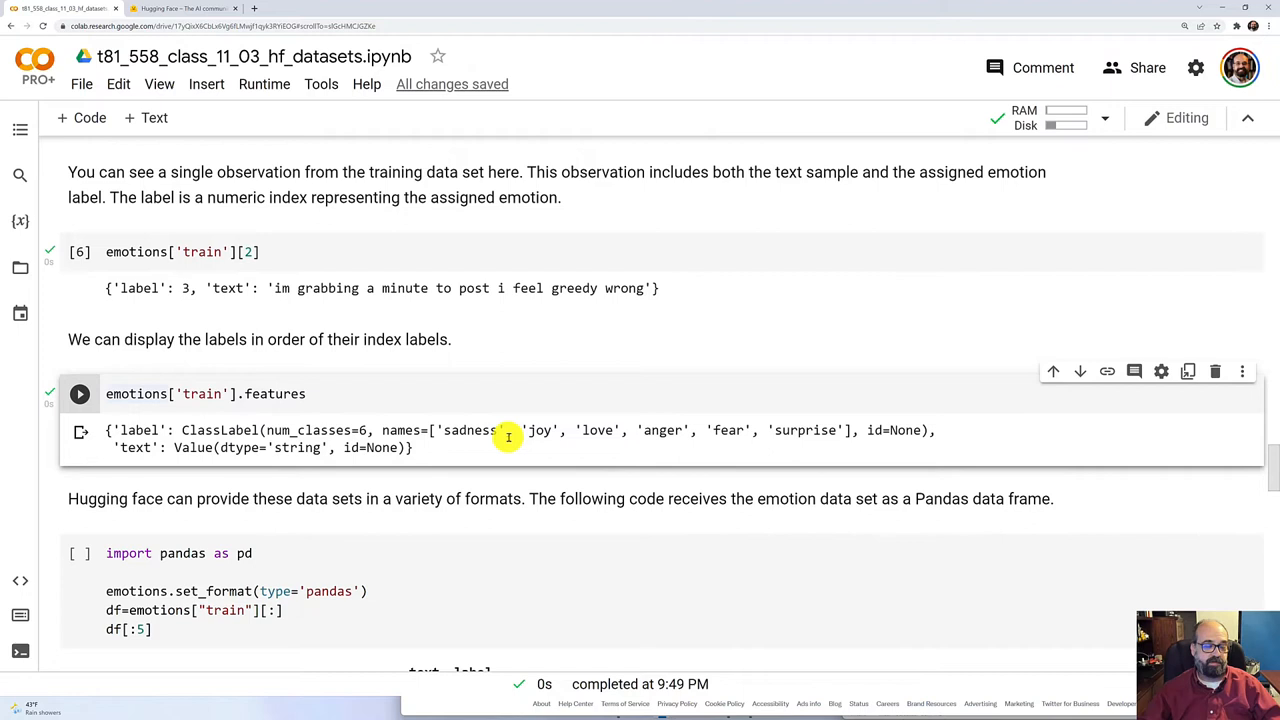
{"action": "mouse_move", "coordinate": [500, 448]}
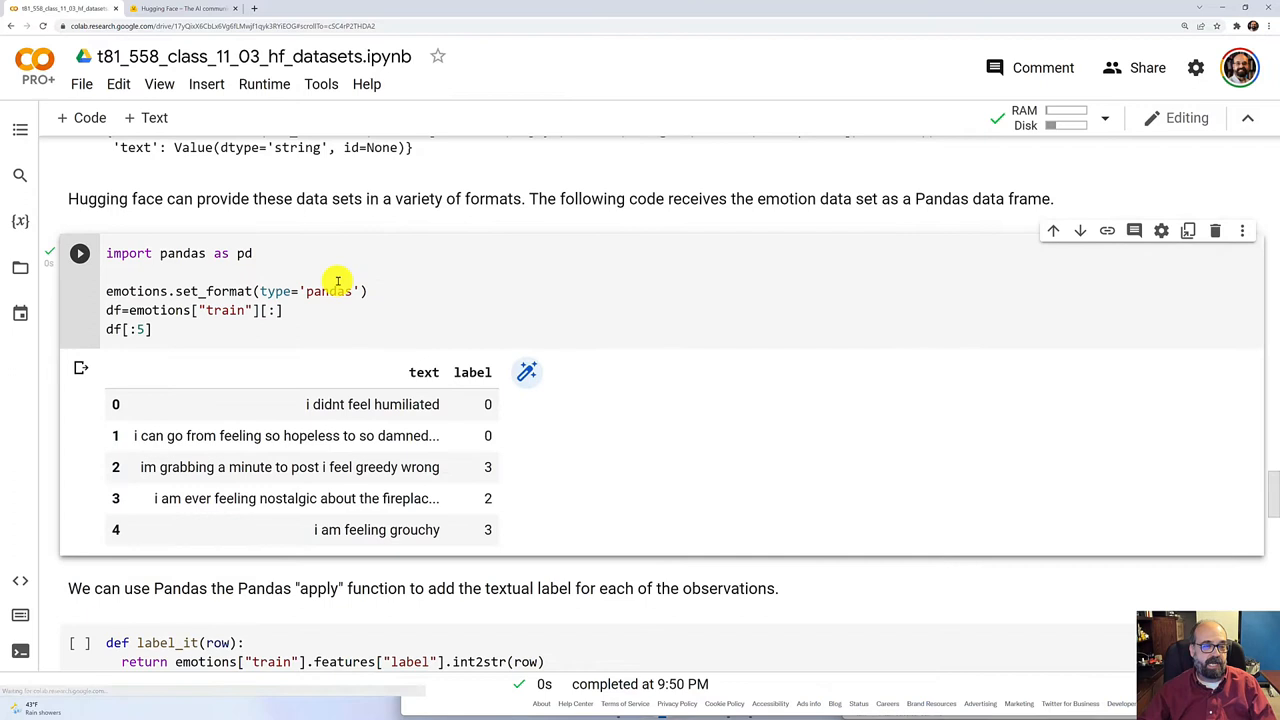
Scroll past the label_name column to the matplotlib bar chart of emotion frequencies
{"action": "scroll", "scroll_direction": "down", "scroll_amount": 3}
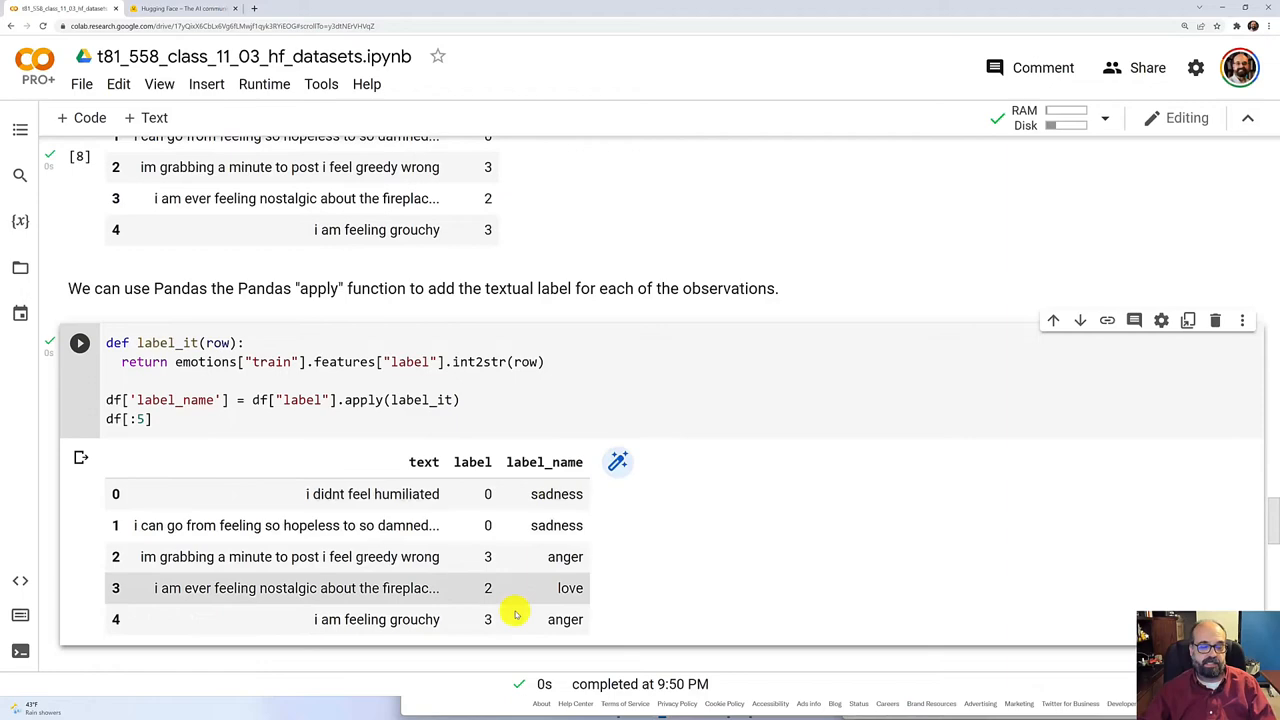
{"action": "scroll", "scroll_direction": "down", "scroll_amount": 3}
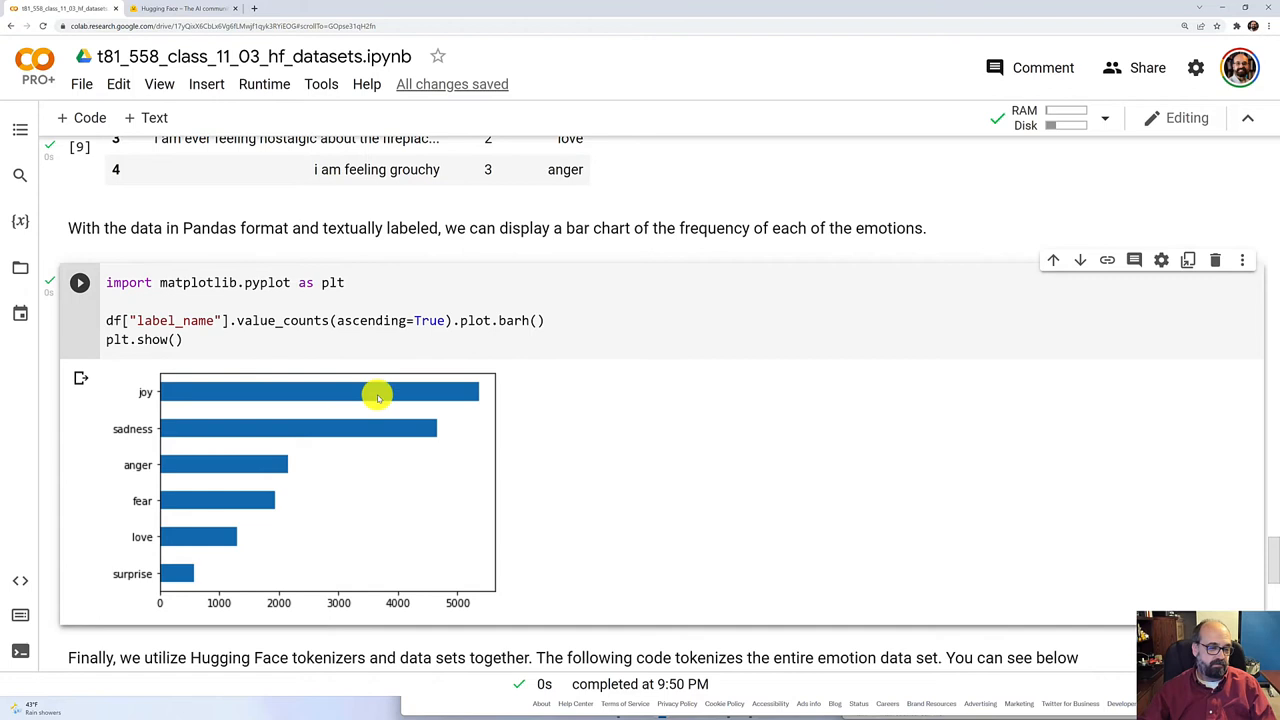
{"action": "scroll", "scroll_direction": "down", "scroll_amount": 3}
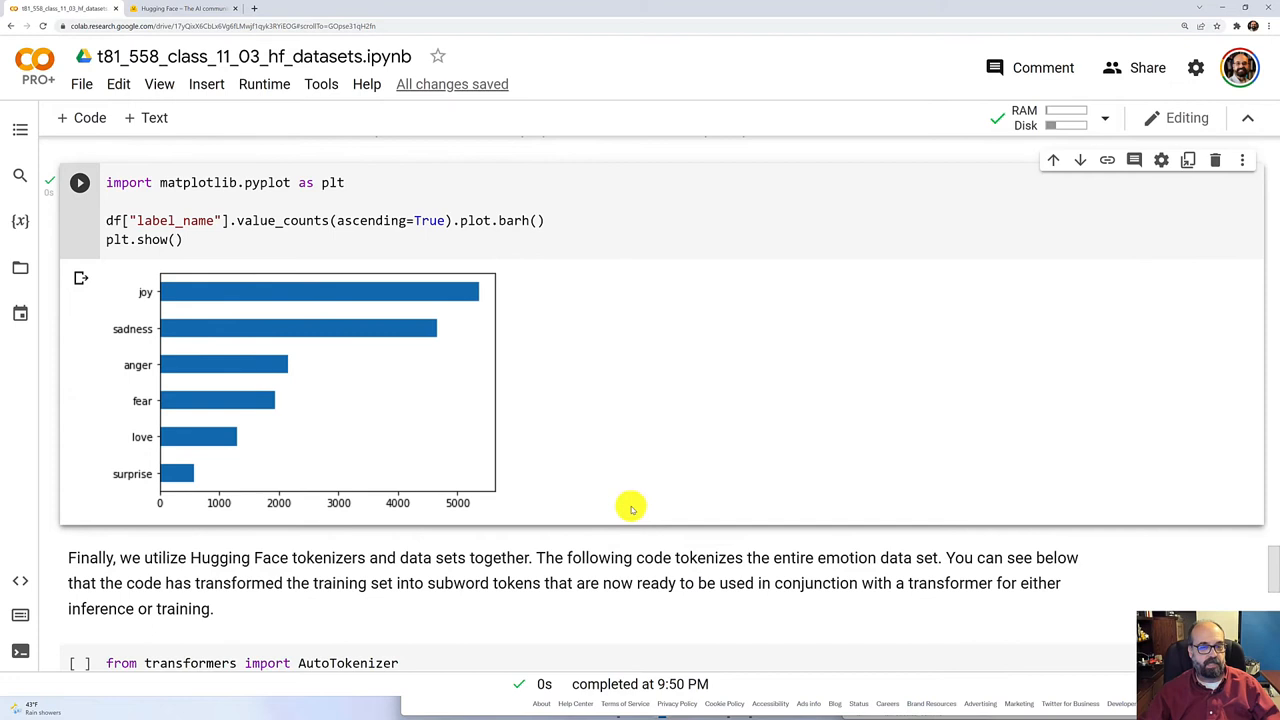
{"action": "mouse_move", "coordinate": [248, 434]}
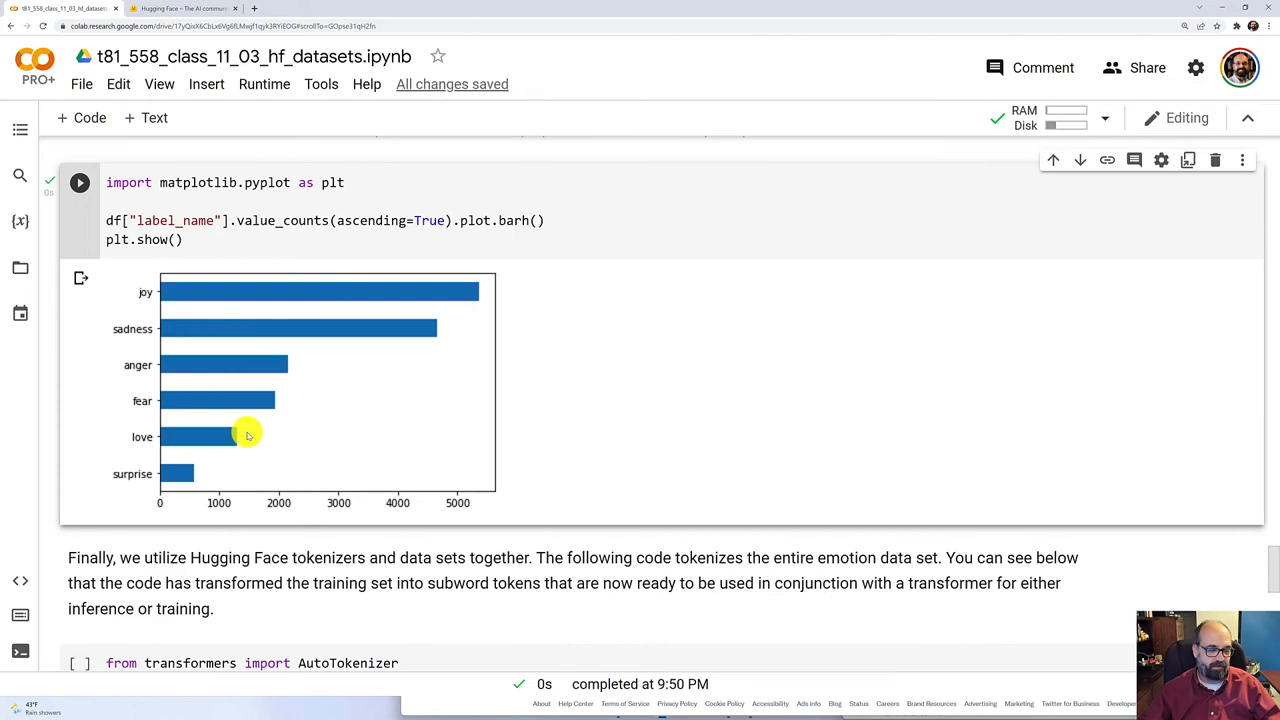
{"action": "scroll", "scroll_direction": "down", "scroll_amount": 3}
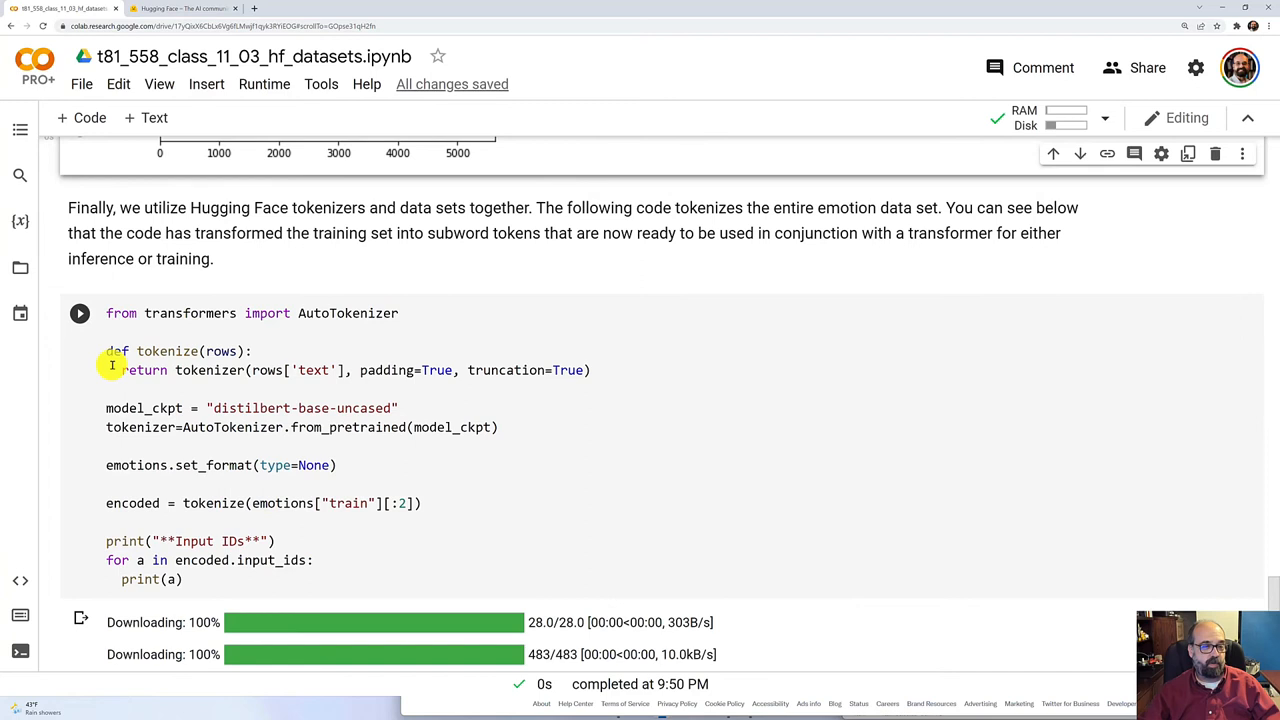
Run the AutoTokenizer cell and highlight the padding zeros in the first sample's token IDs
{"action": "left_click", "coordinate": [80, 312]}
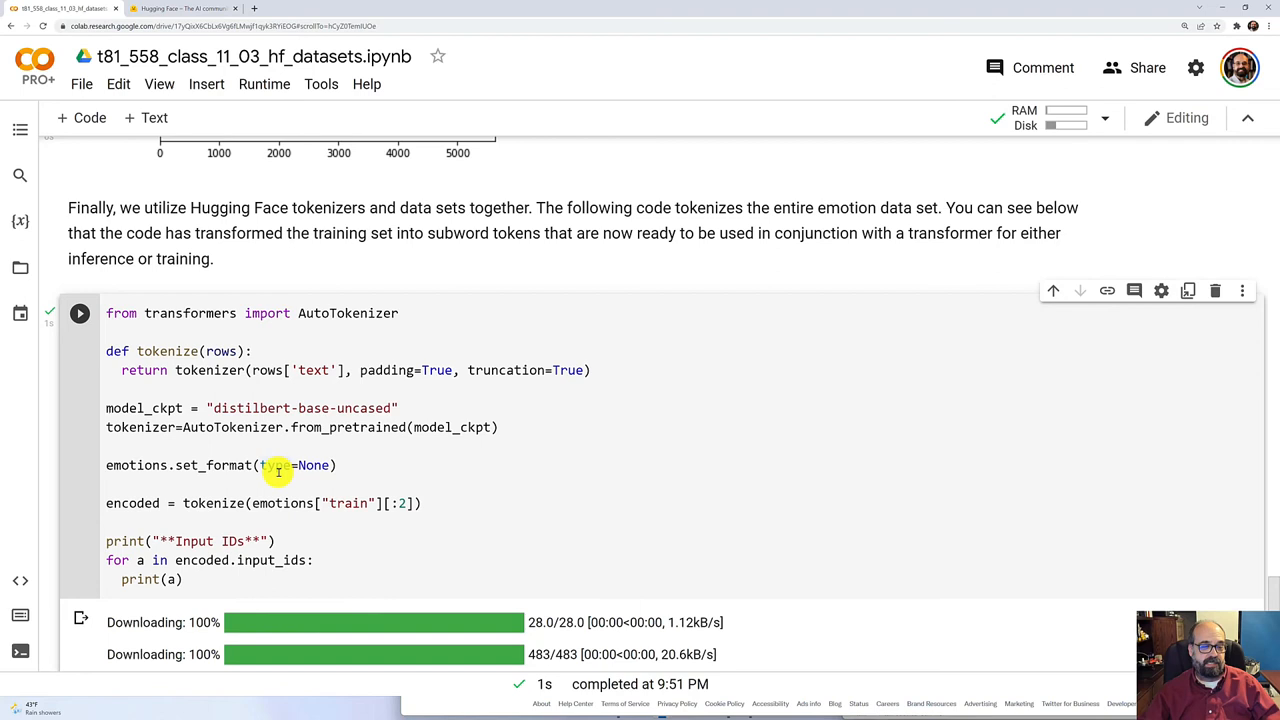
{"action": "scroll", "scroll_direction": "down", "scroll_amount": 3}
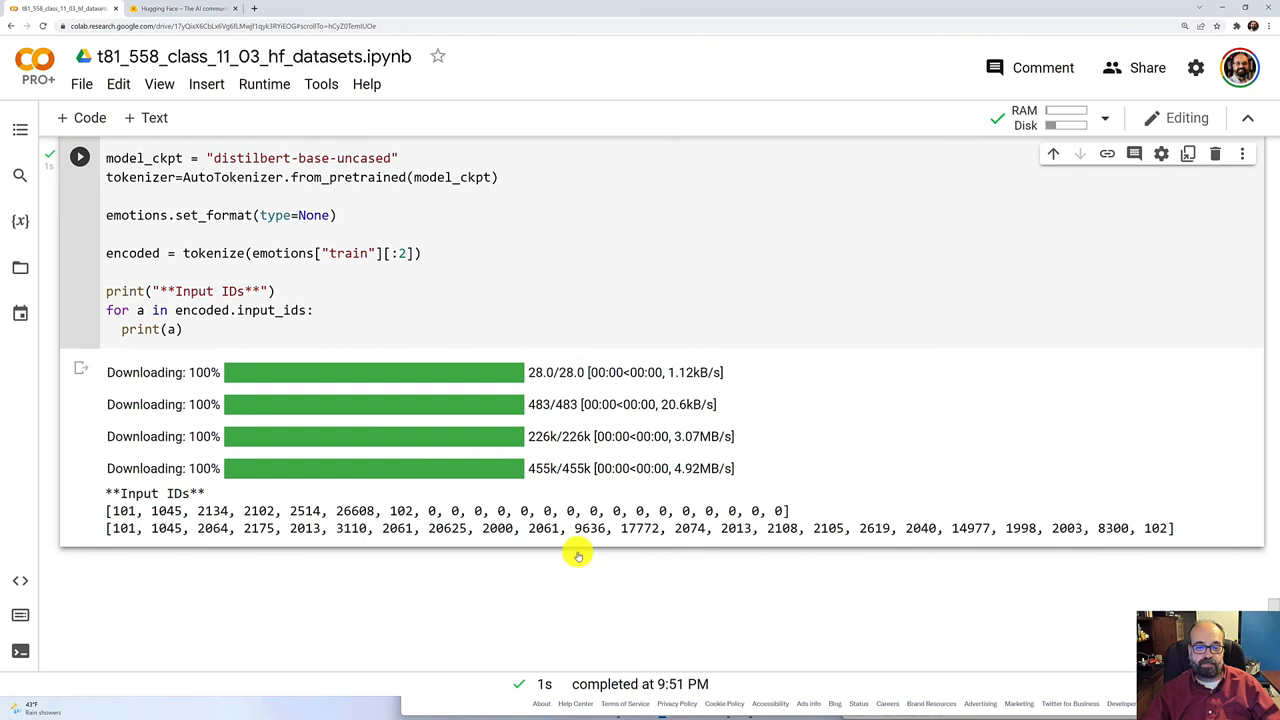
{"action": "left_click_drag", "start_coordinate": [418, 512], "coordinate": [784, 512]}
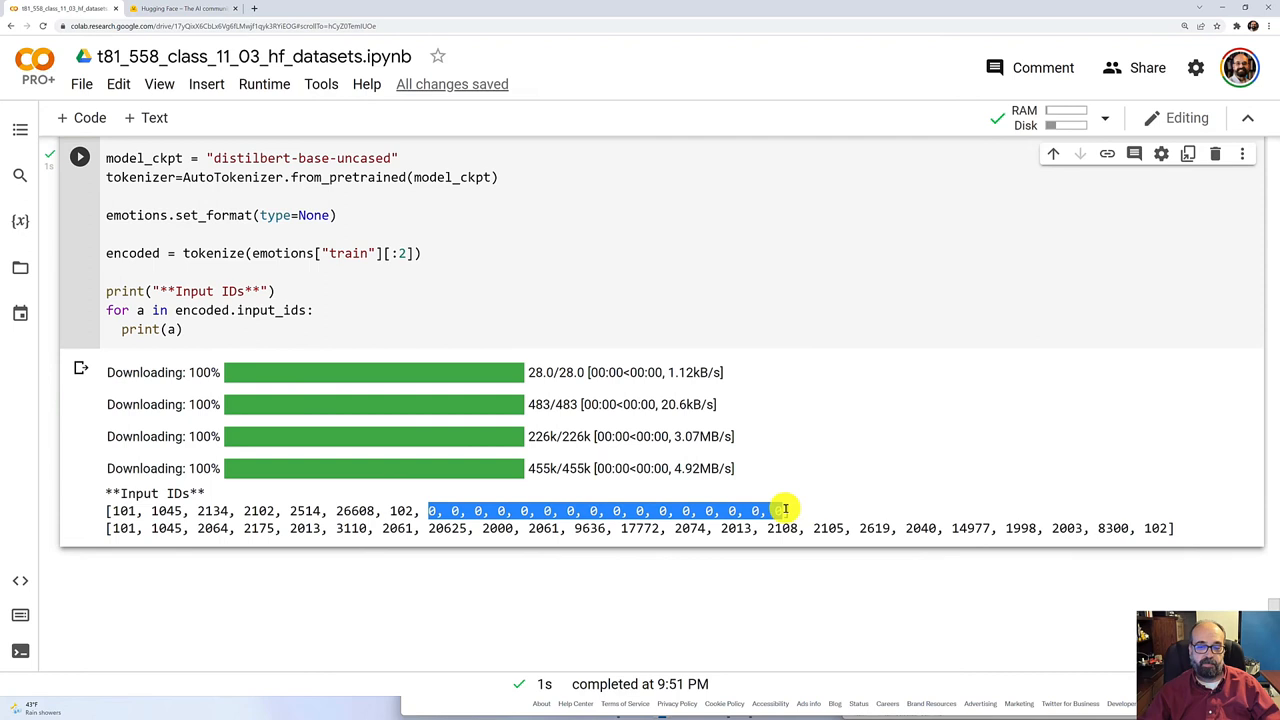